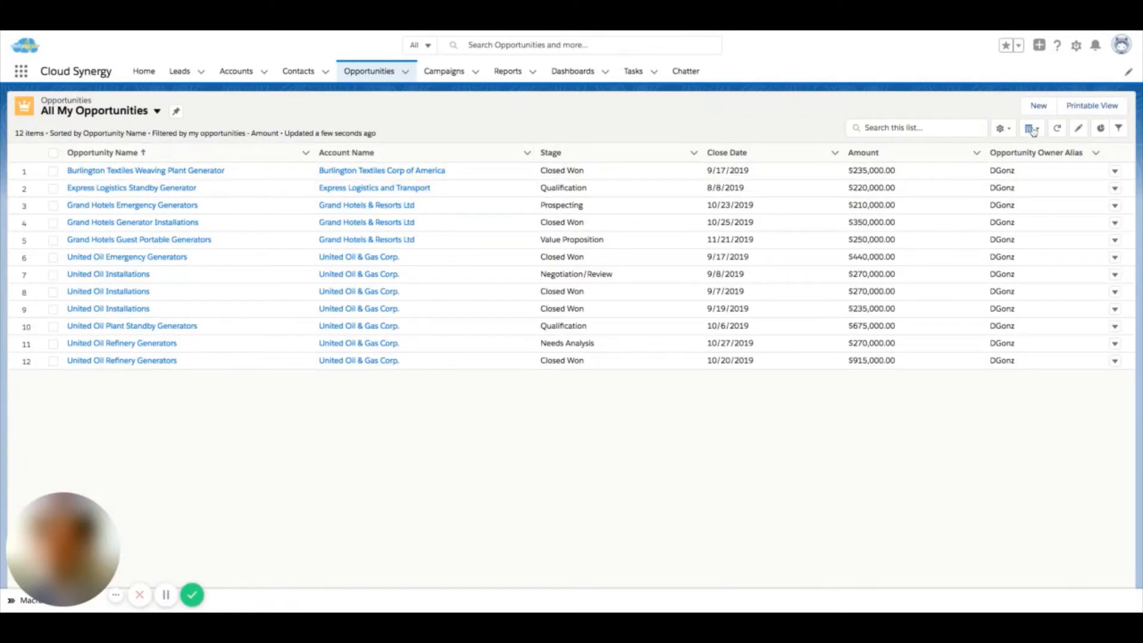
Switch the All My Opportunities list display from table to Kanban
click(1030, 127)
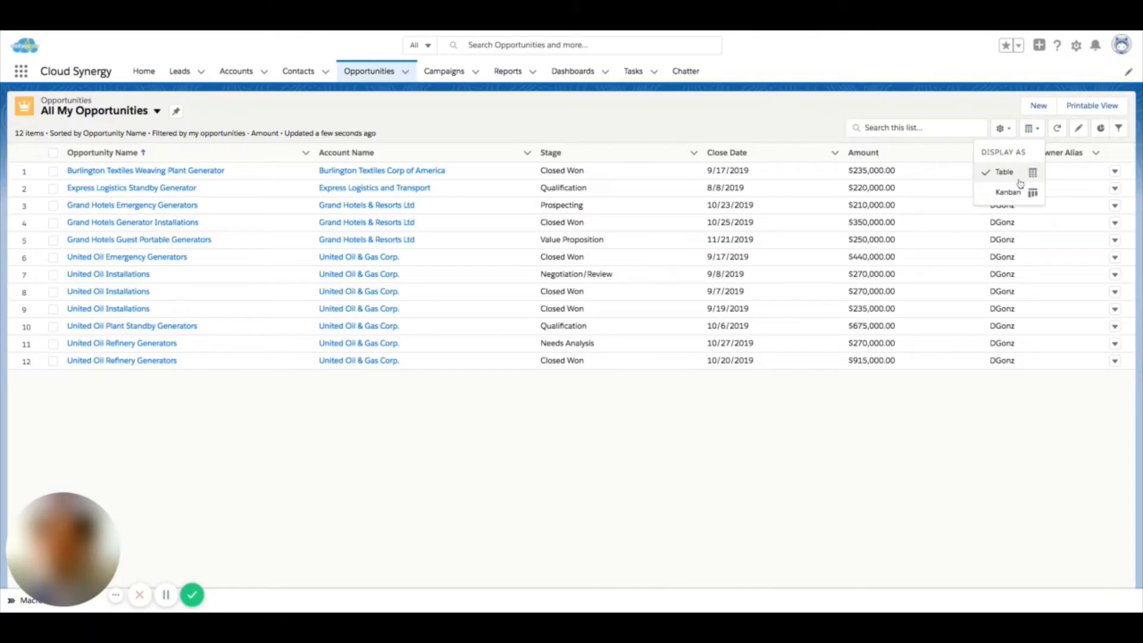
mouse_move(1020, 192)
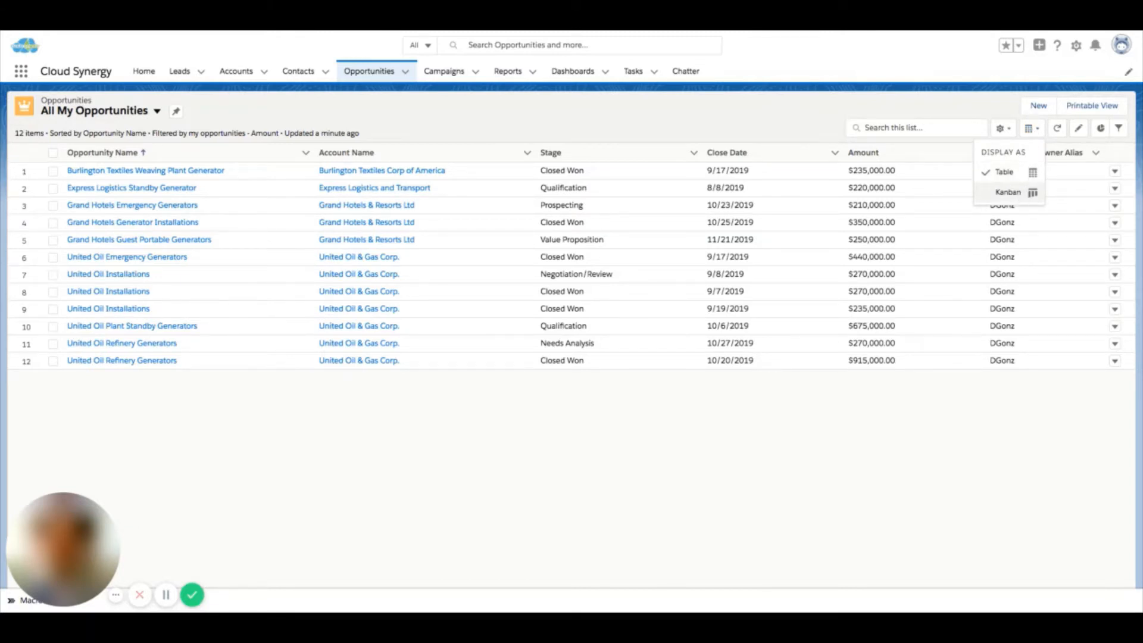
click(1007, 191)
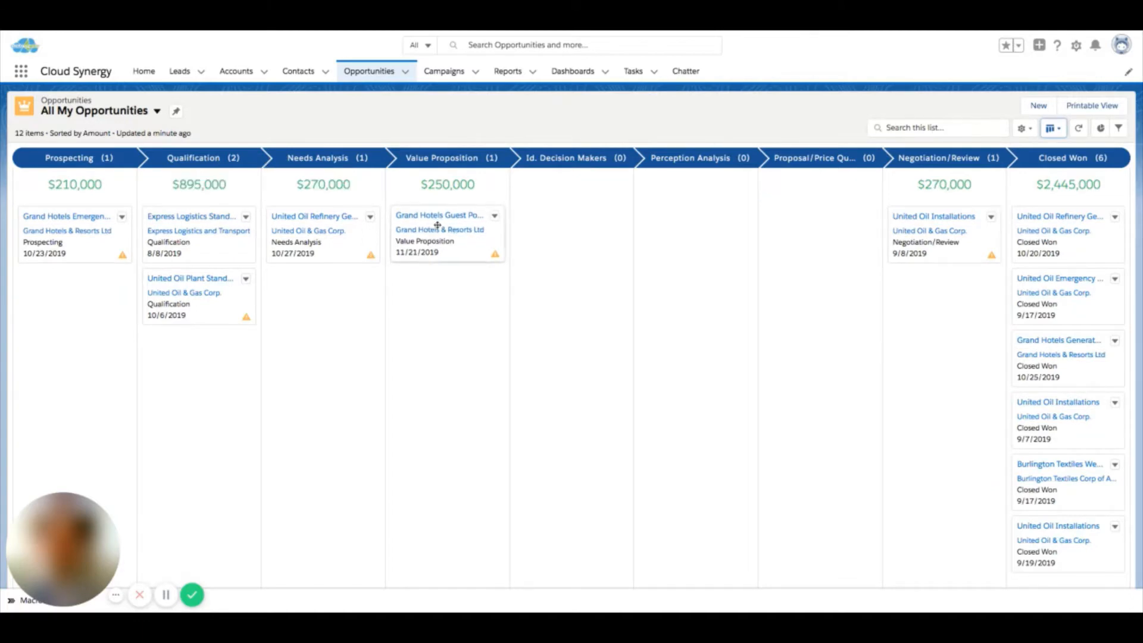
Advance Grand Hotels Guest Generators, United Oil Refinery Generators and United Oil Plant Standby Generators one stage each
drag(447, 233, 572, 233)
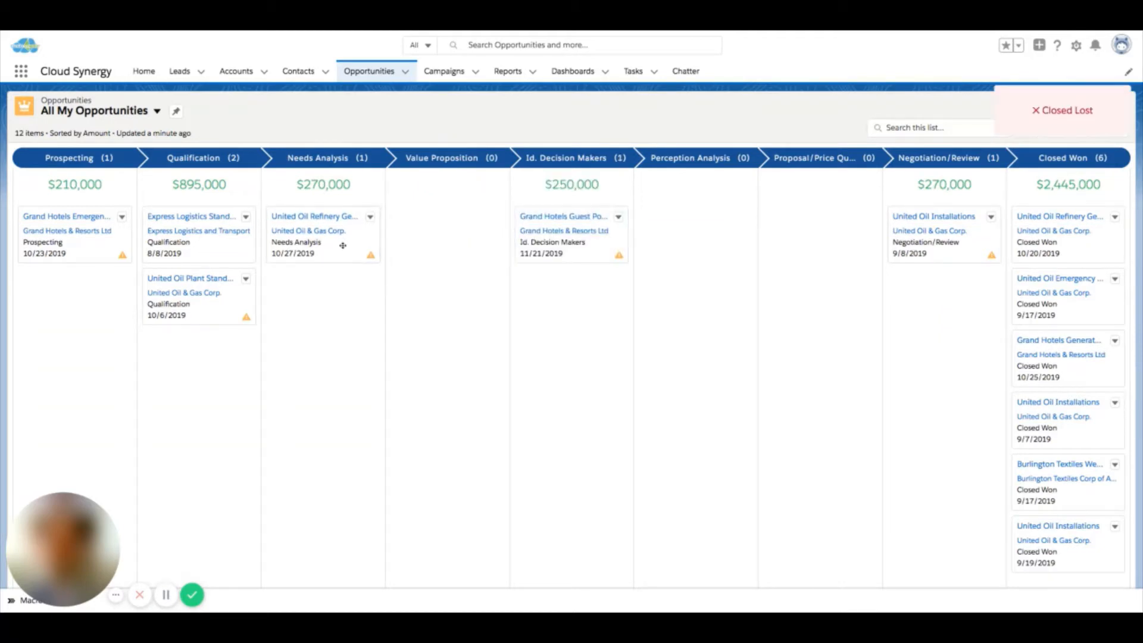
drag(322, 234, 447, 233)
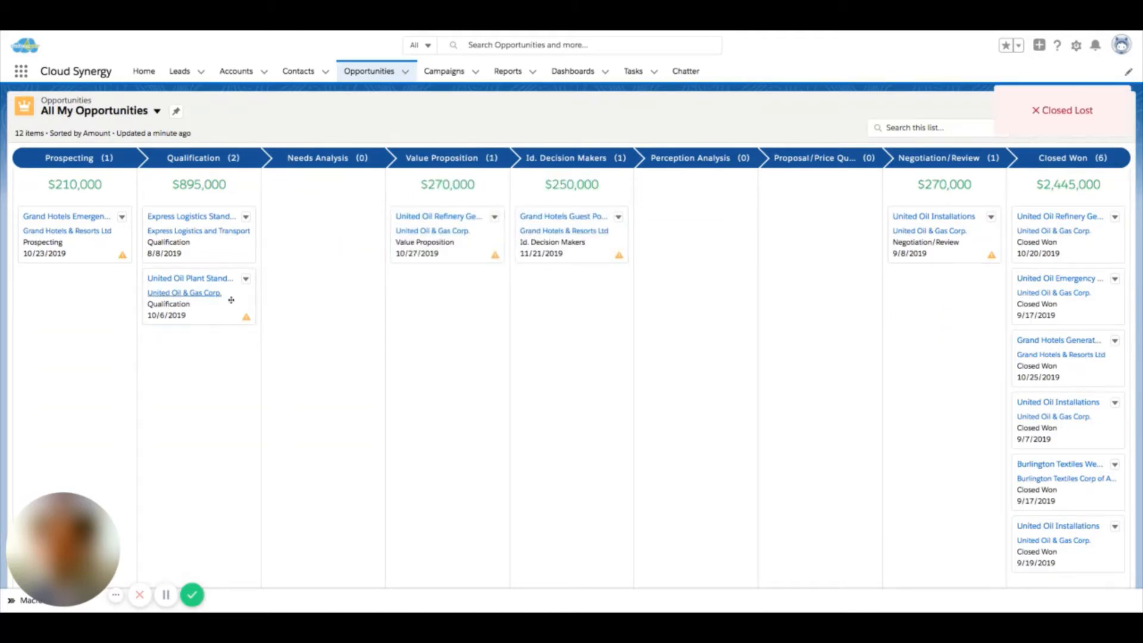
drag(198, 296, 322, 234)
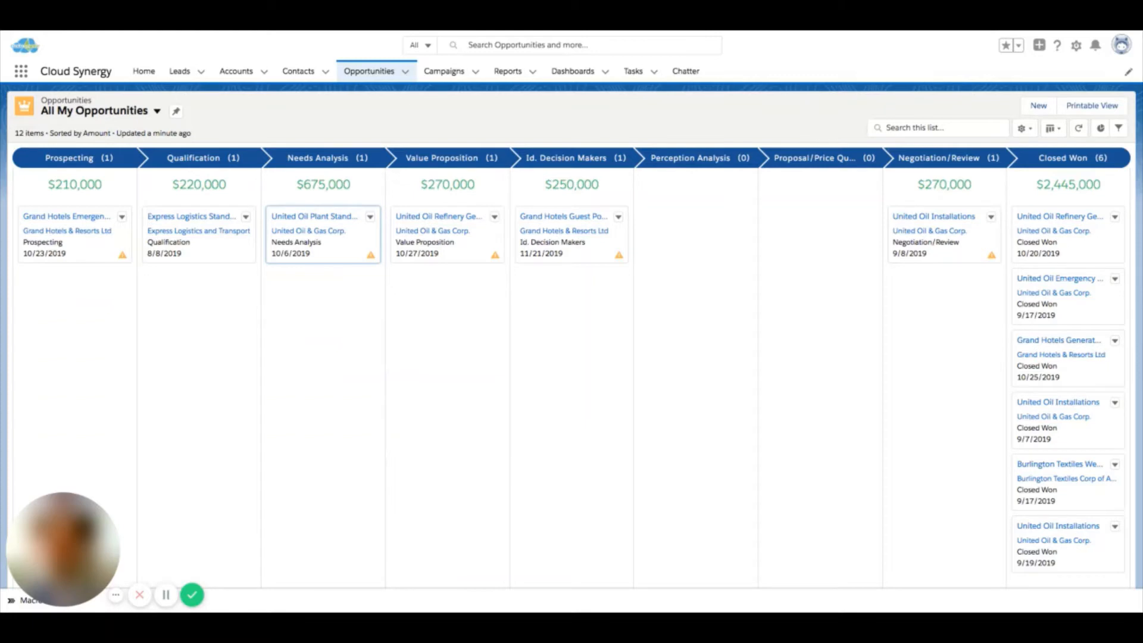
mouse_move(642, 256)
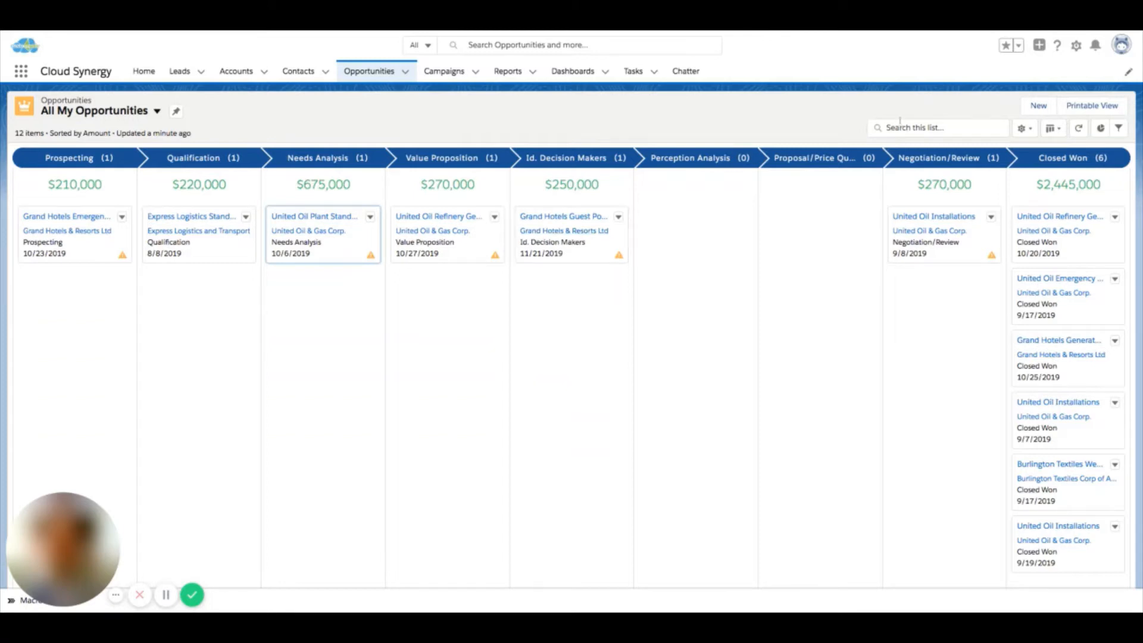
click(1052, 127)
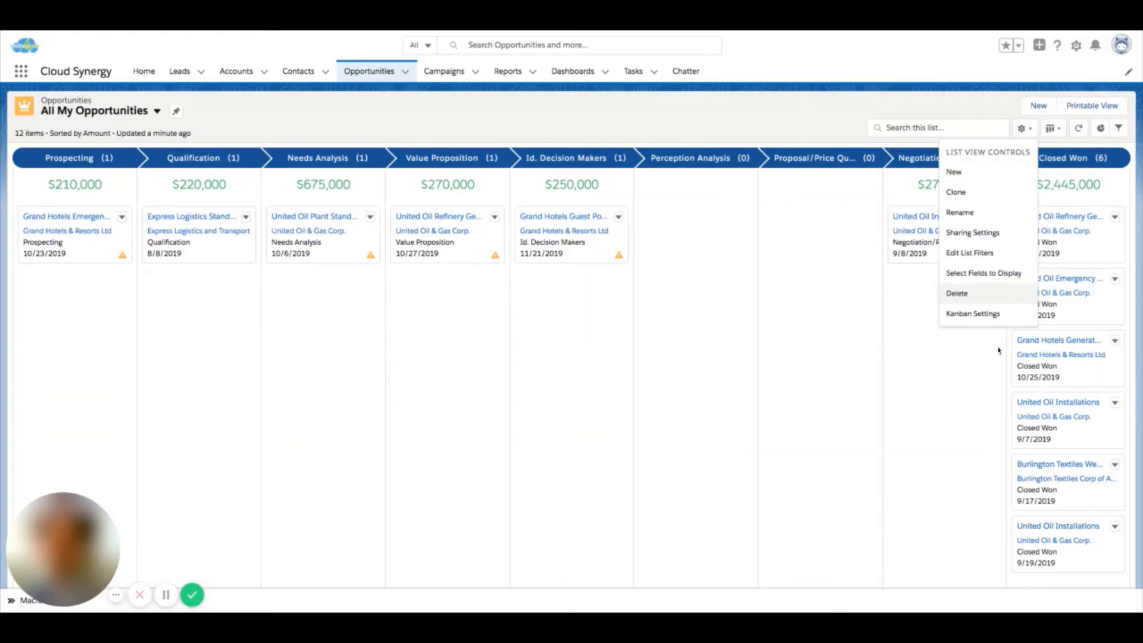
click(972, 313)
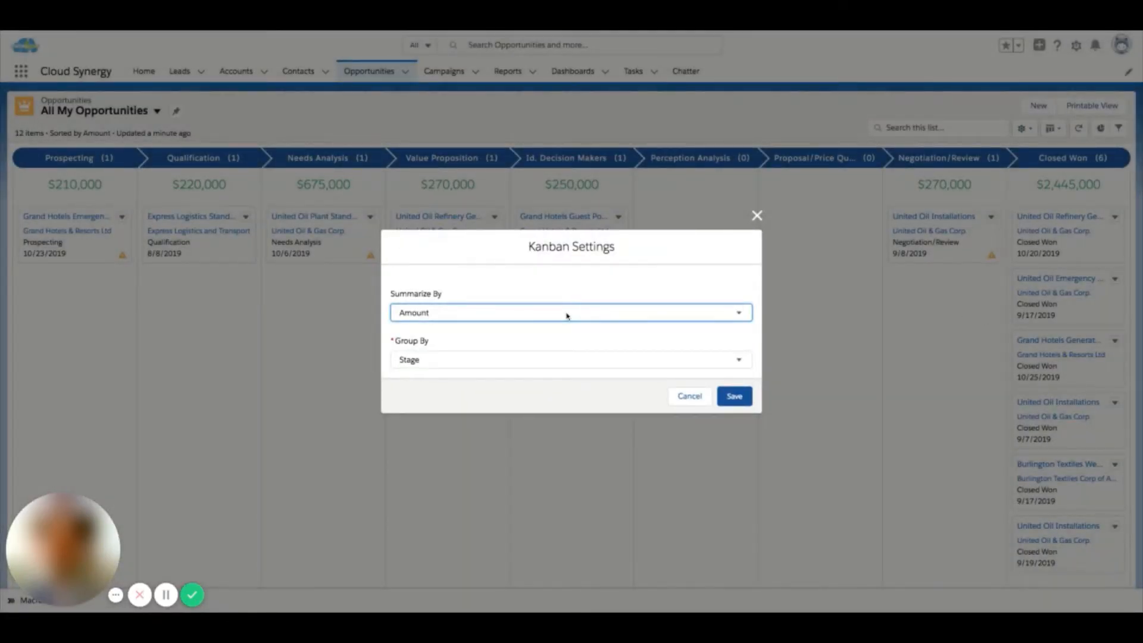
mouse_move(491, 363)
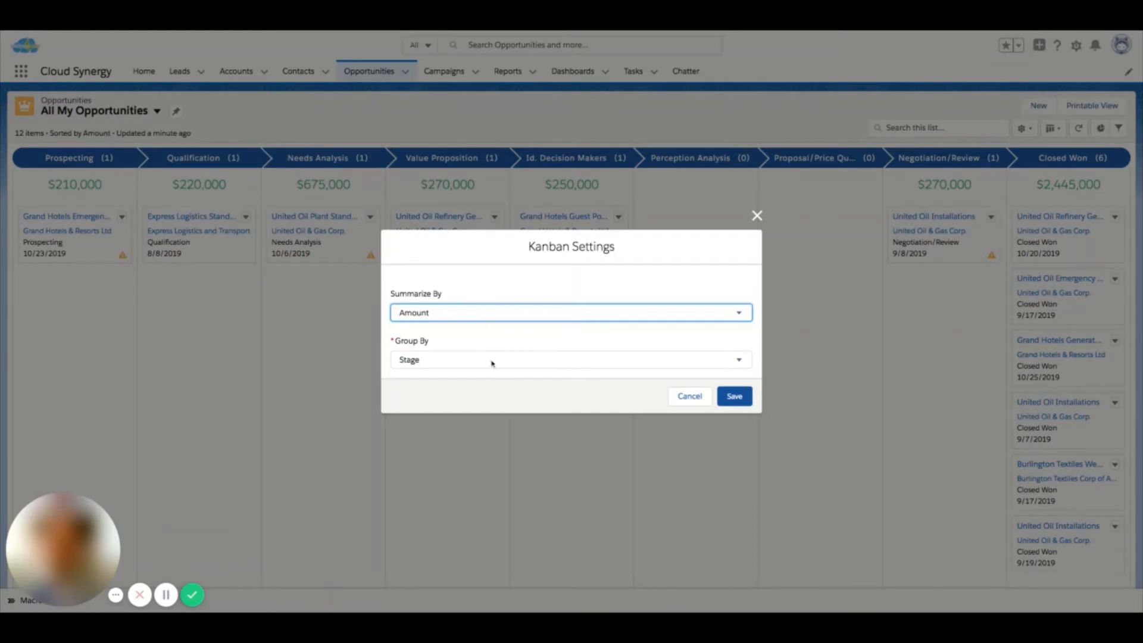
mouse_move(498, 363)
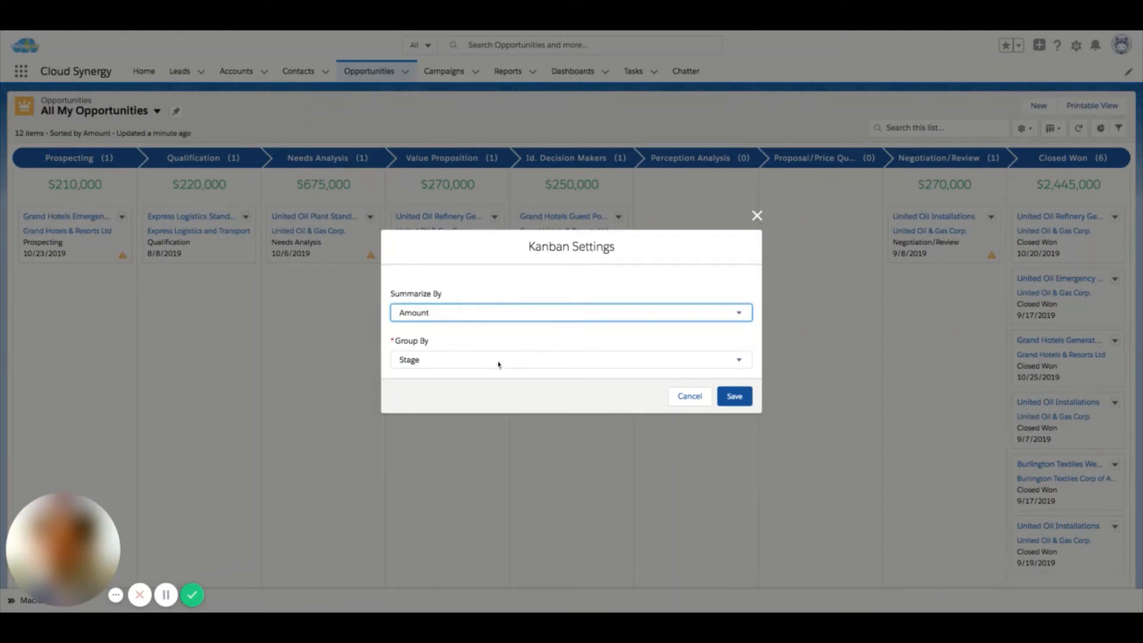
mouse_move(487, 316)
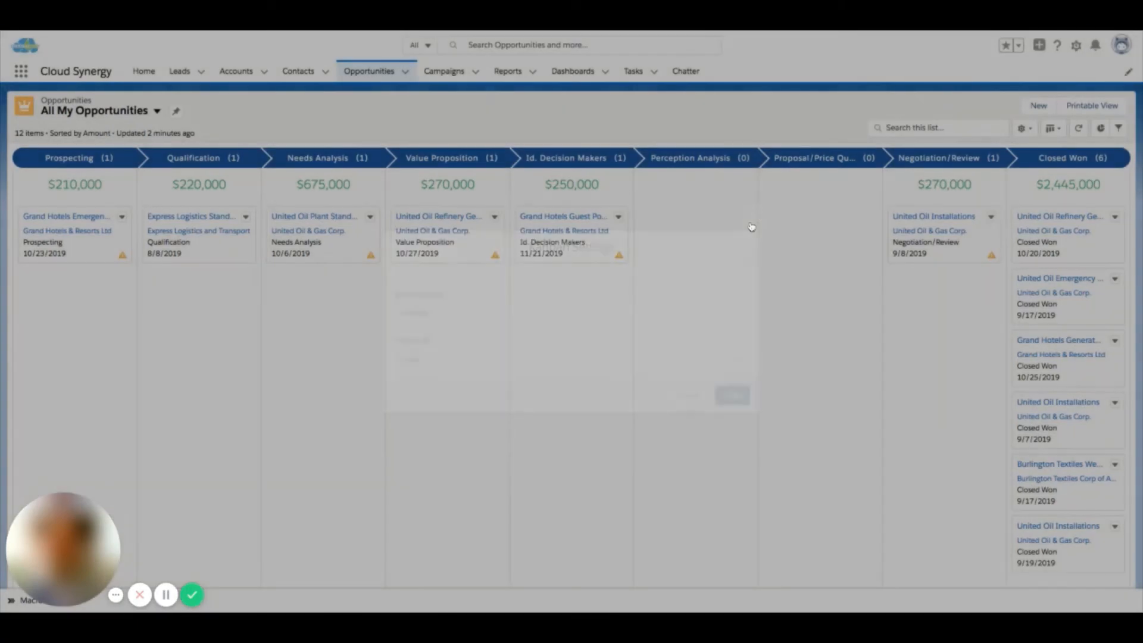
Remove Account Name from the Kanban card fields so Amount shows, and save
click(1023, 128)
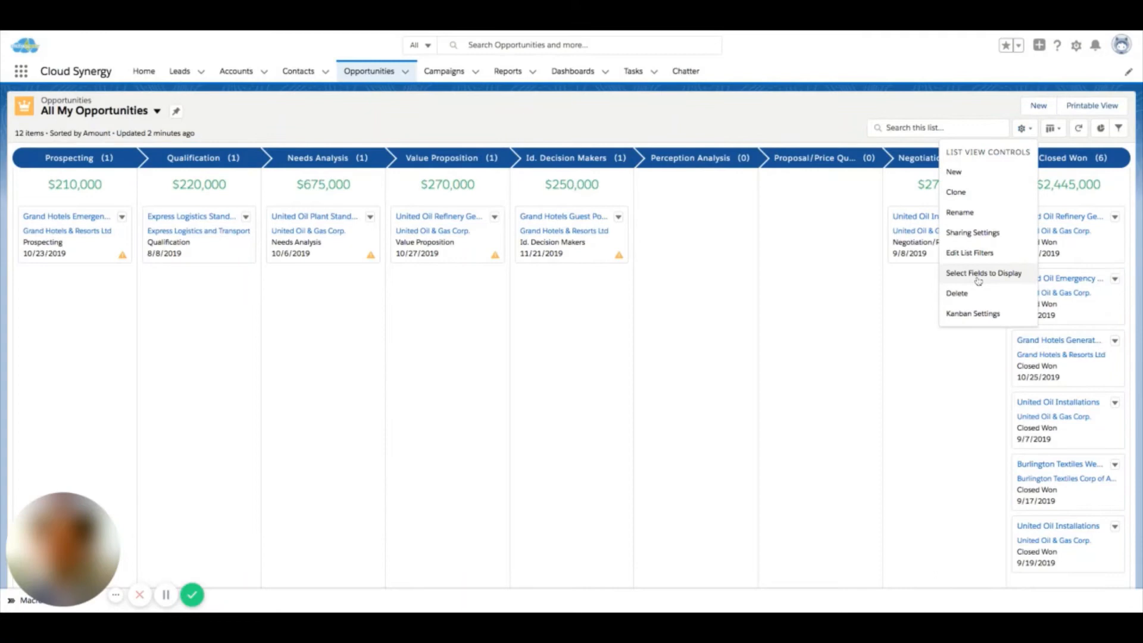
click(983, 273)
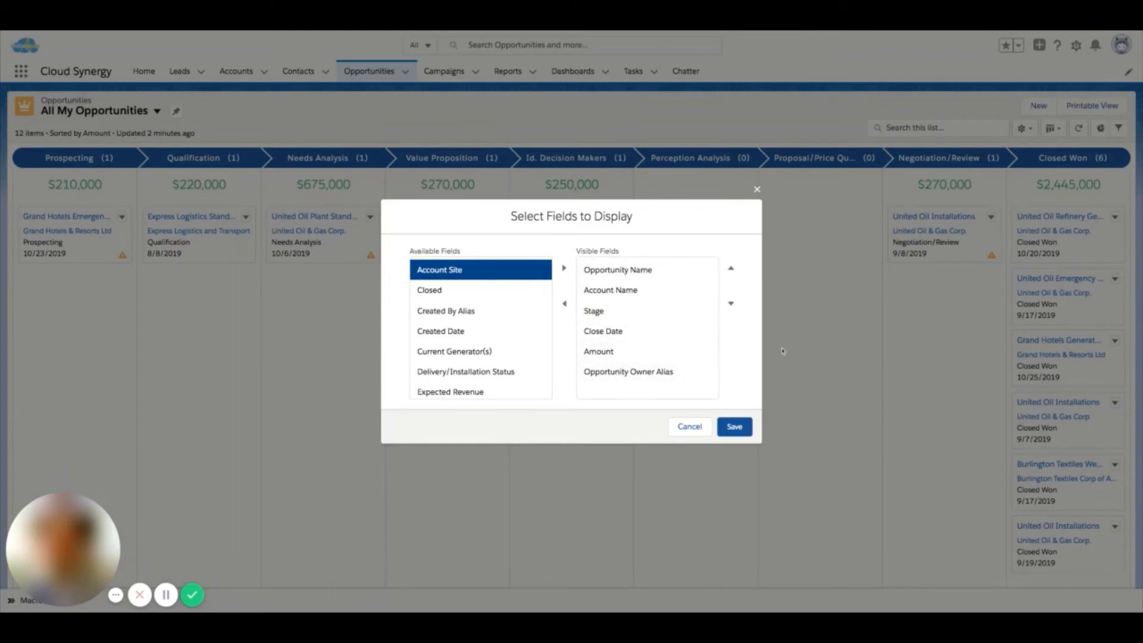
mouse_move(785, 352)
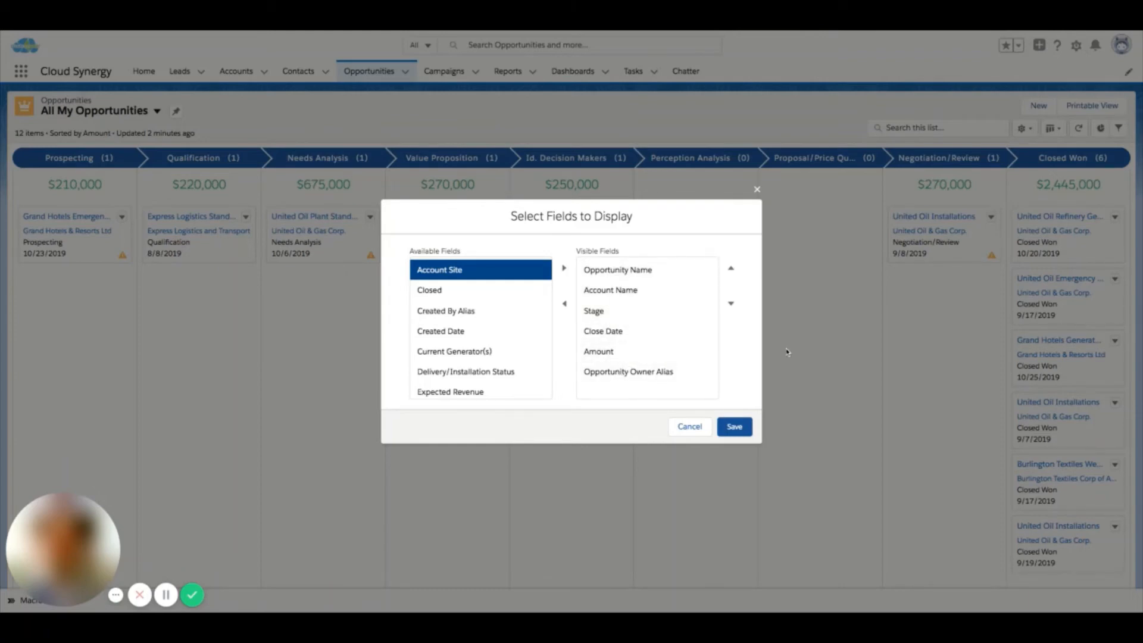
mouse_move(903, 202)
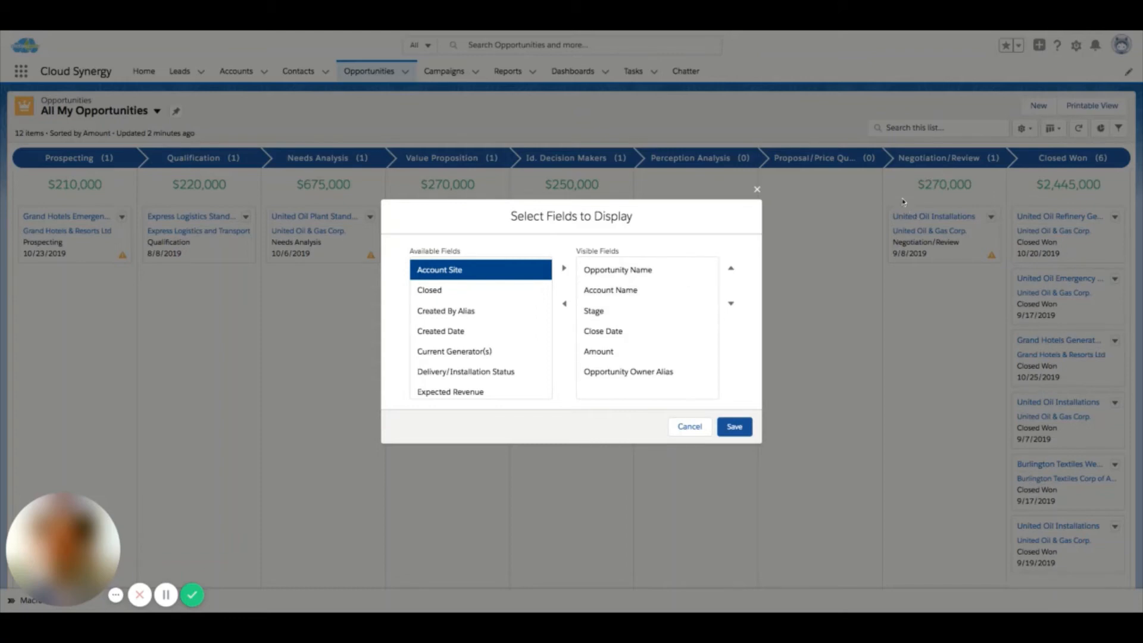
mouse_move(867, 232)
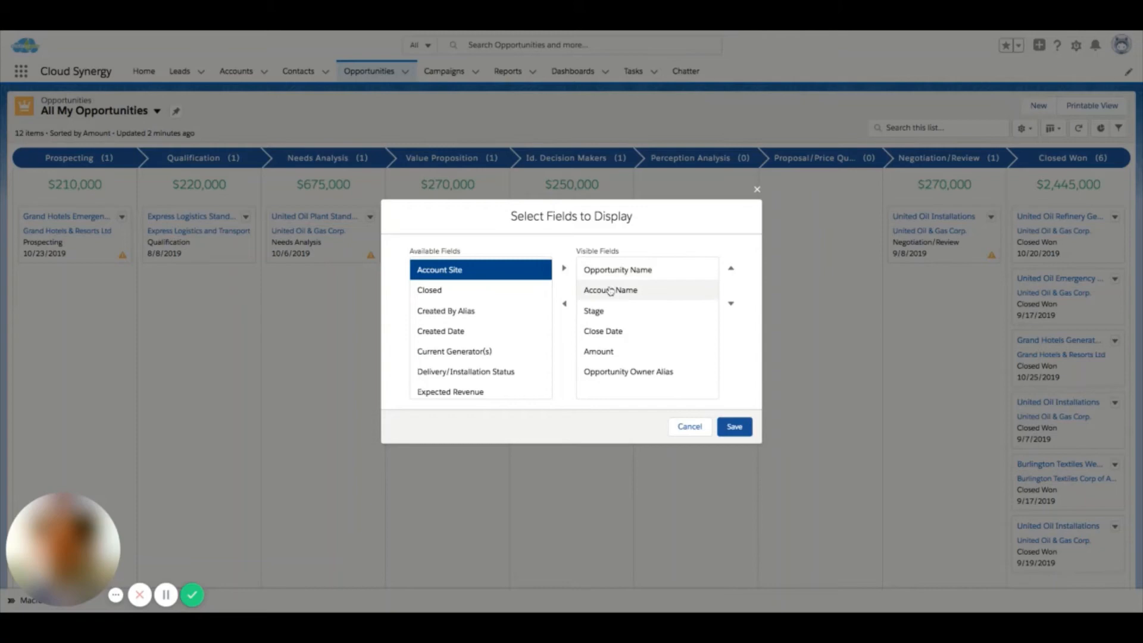
mouse_move(612, 292)
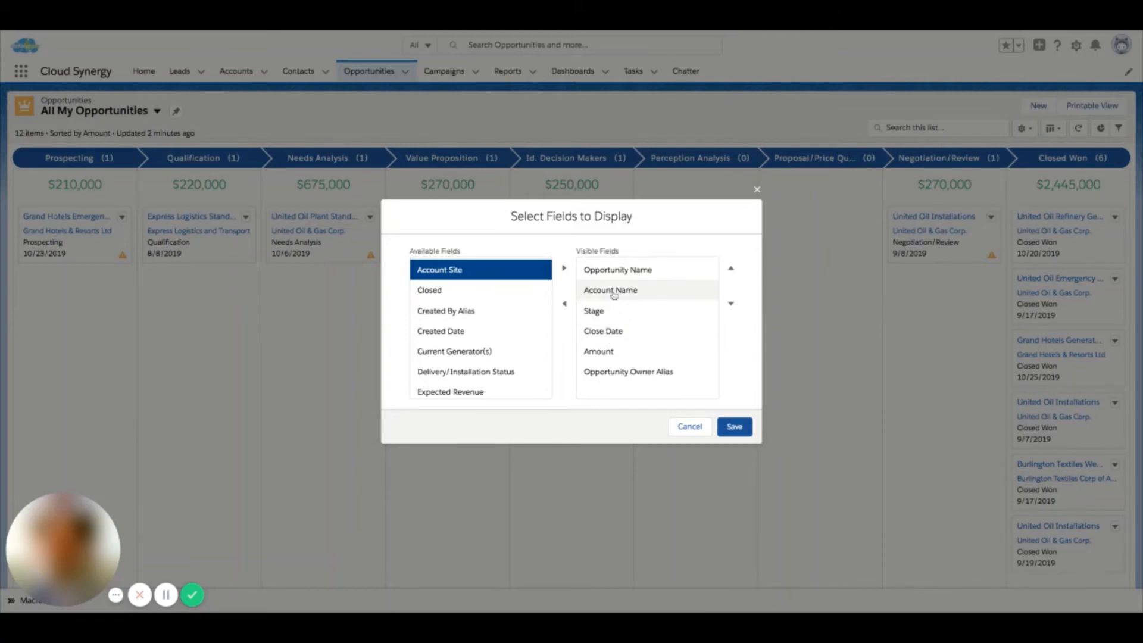
click(564, 303)
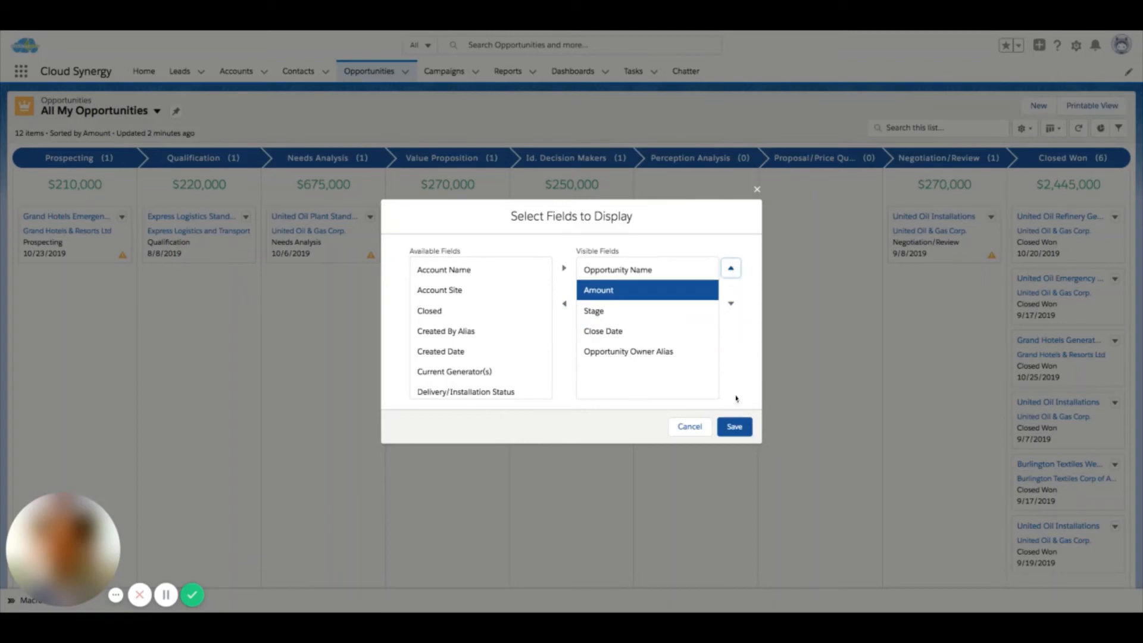
click(733, 426)
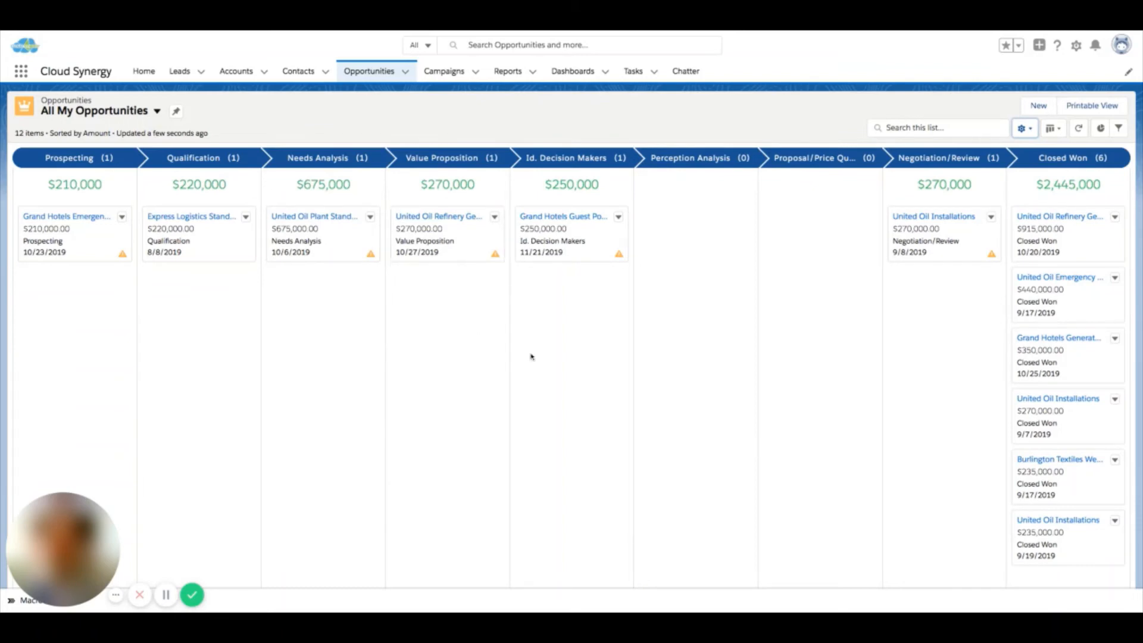
mouse_move(617, 255)
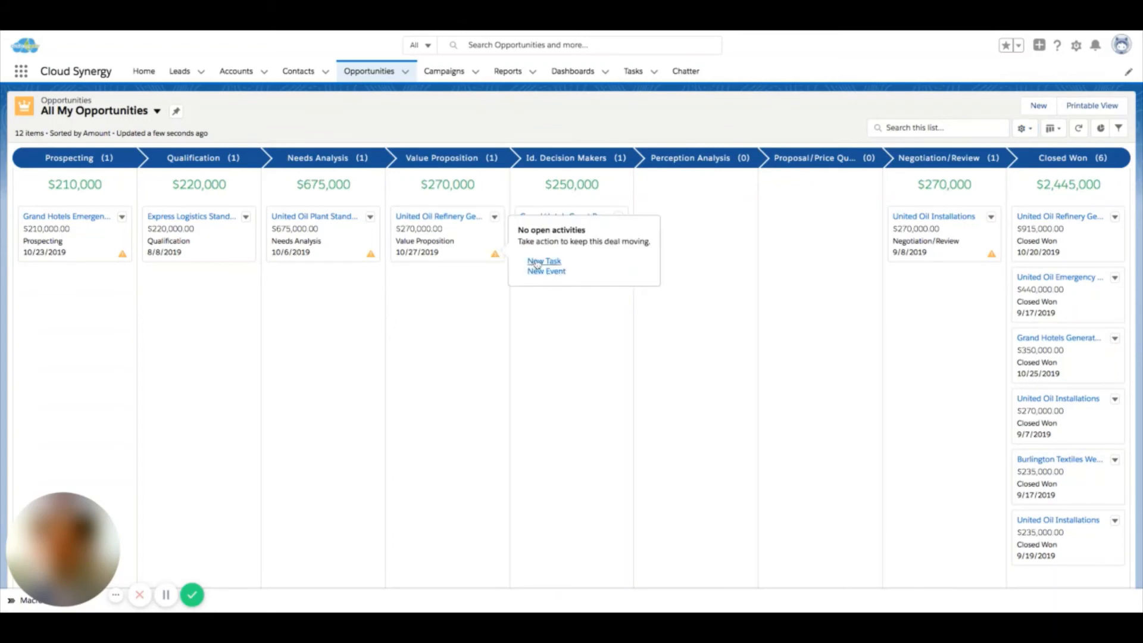
click(544, 261)
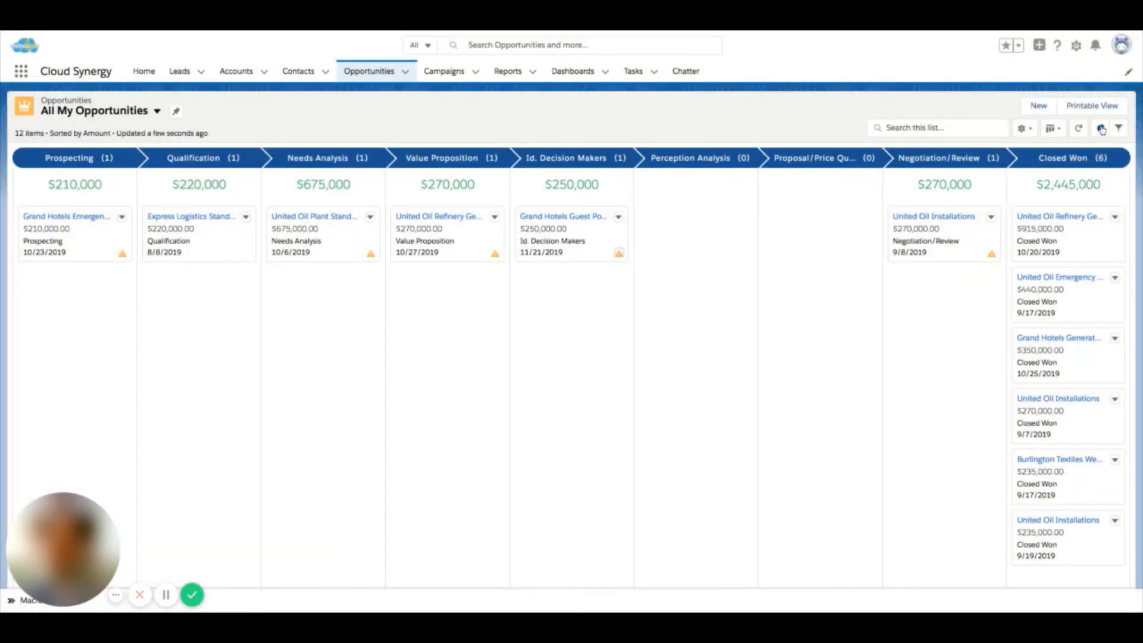
click(1100, 127)
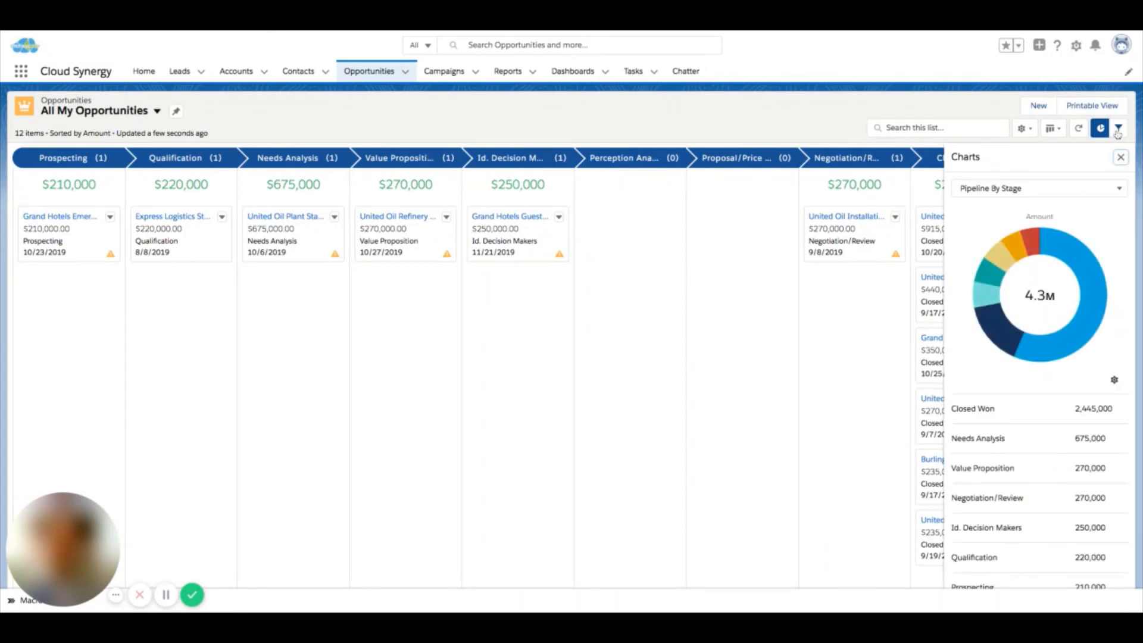
click(1100, 128)
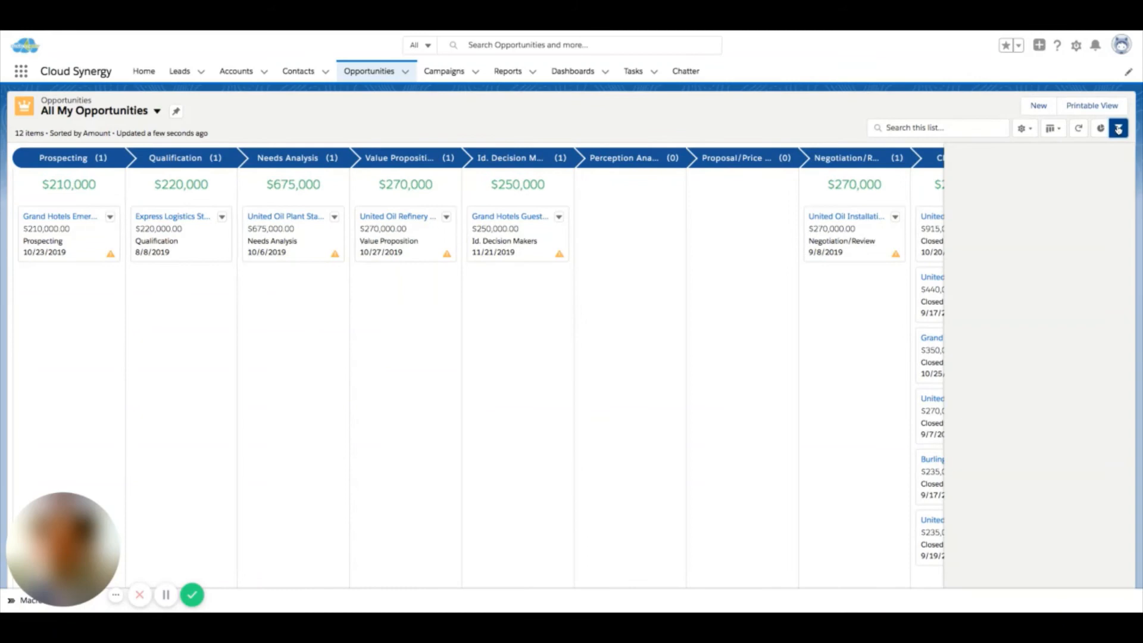
click(1118, 127)
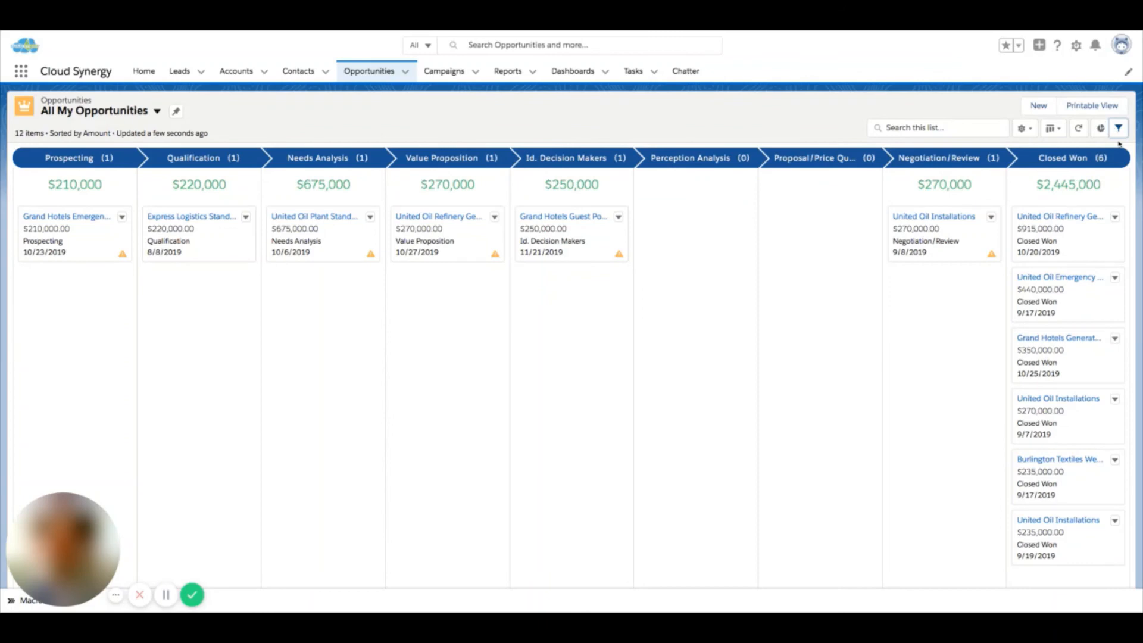
mouse_move(242, 295)
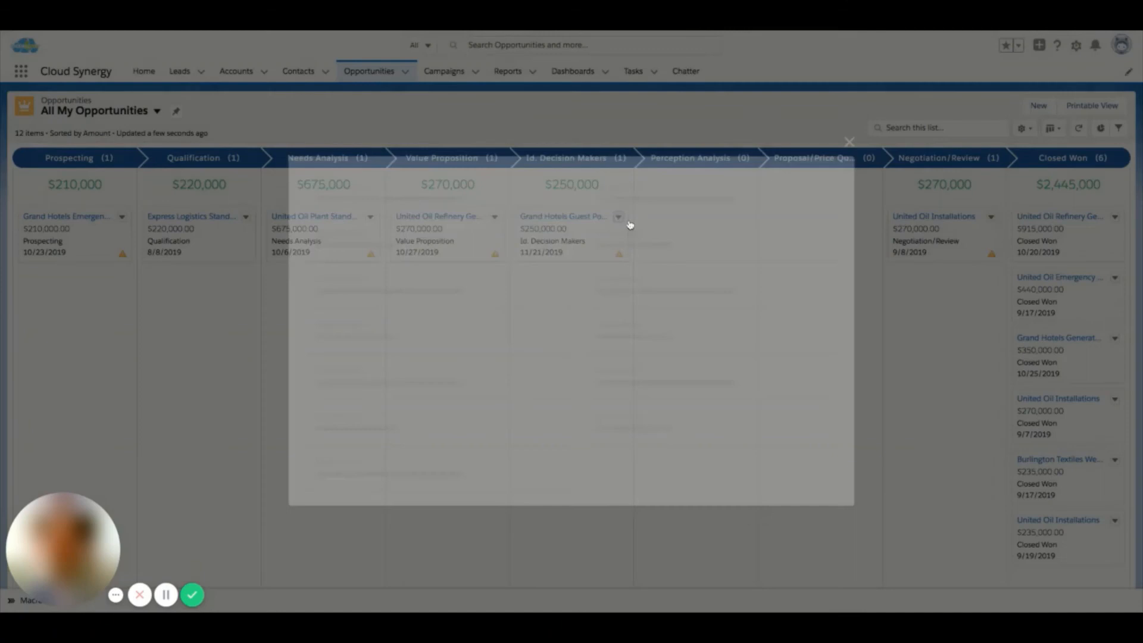
Open the Edit form from the Grand Hotels Guest Portable Generators card
click(617, 217)
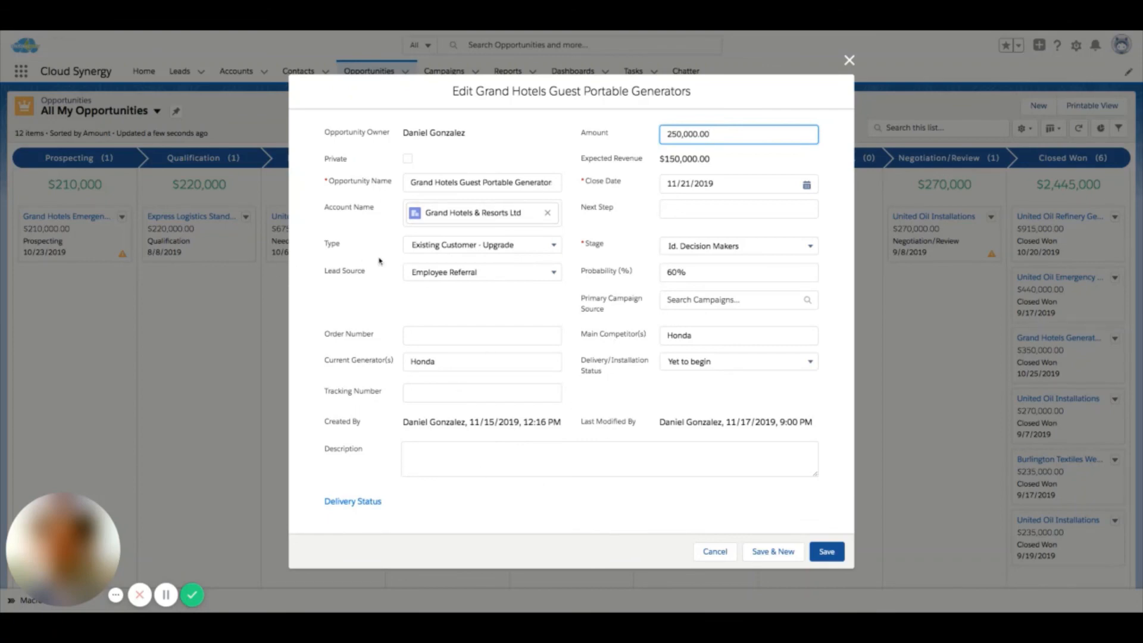
mouse_move(809, 101)
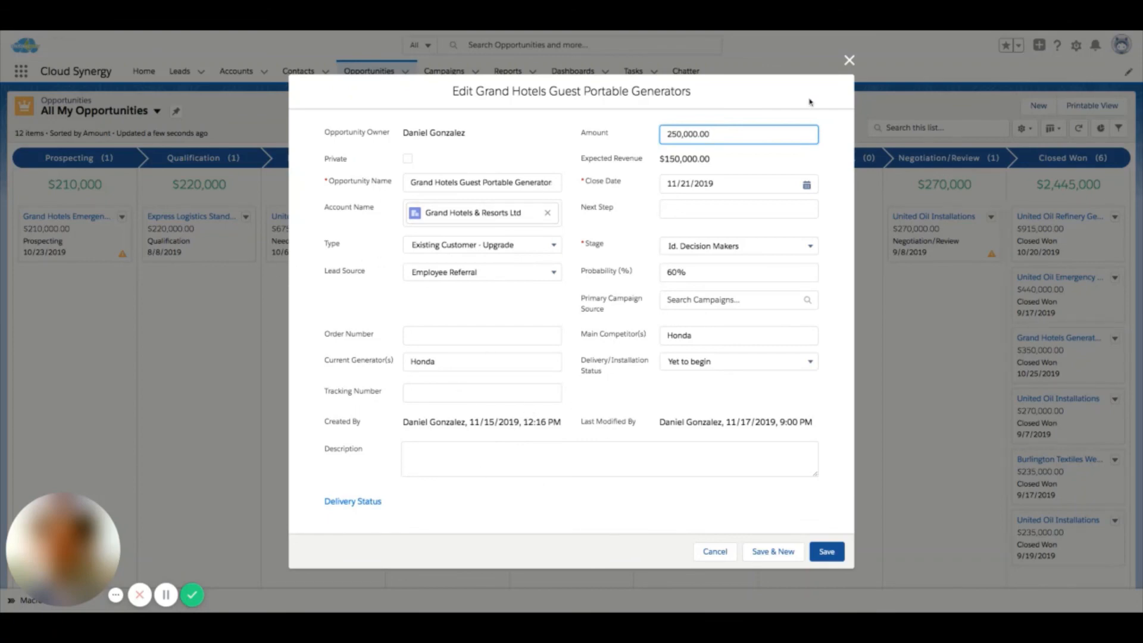